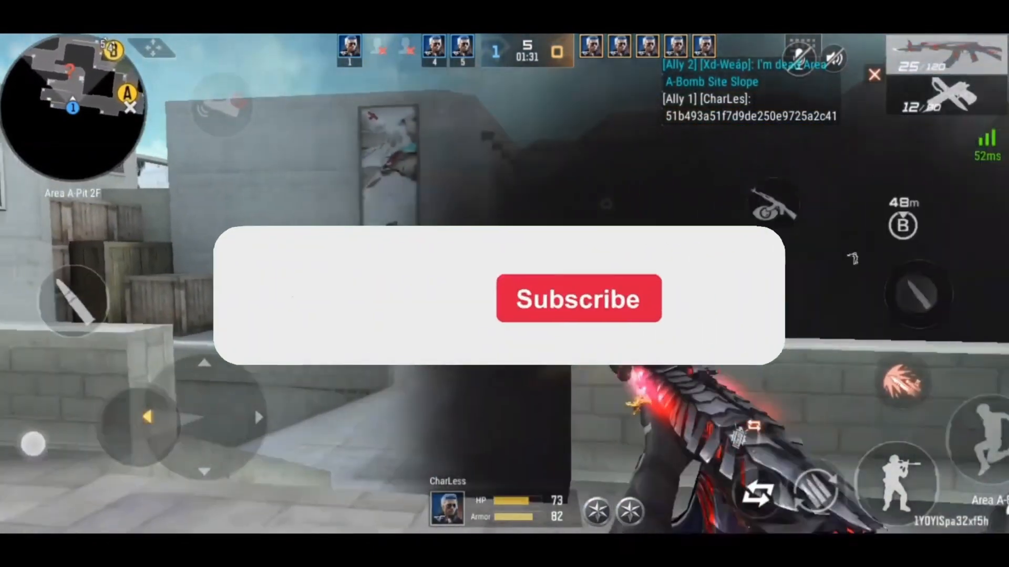
- Launch Google Chrome from the desktop and go to ldplayer.net
click(576, 298)
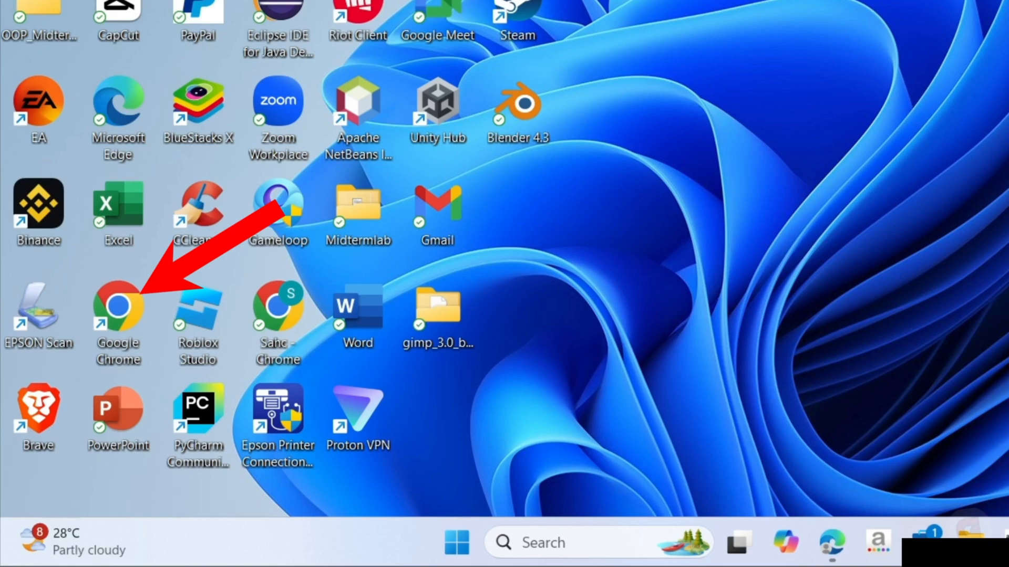
double_click(117, 309)
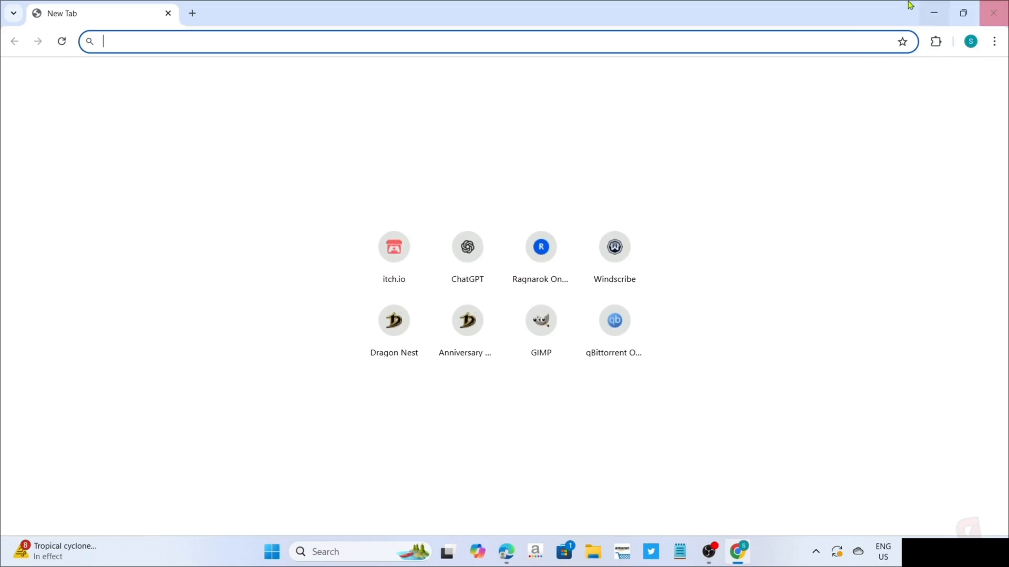
mouse_move(168, 89)
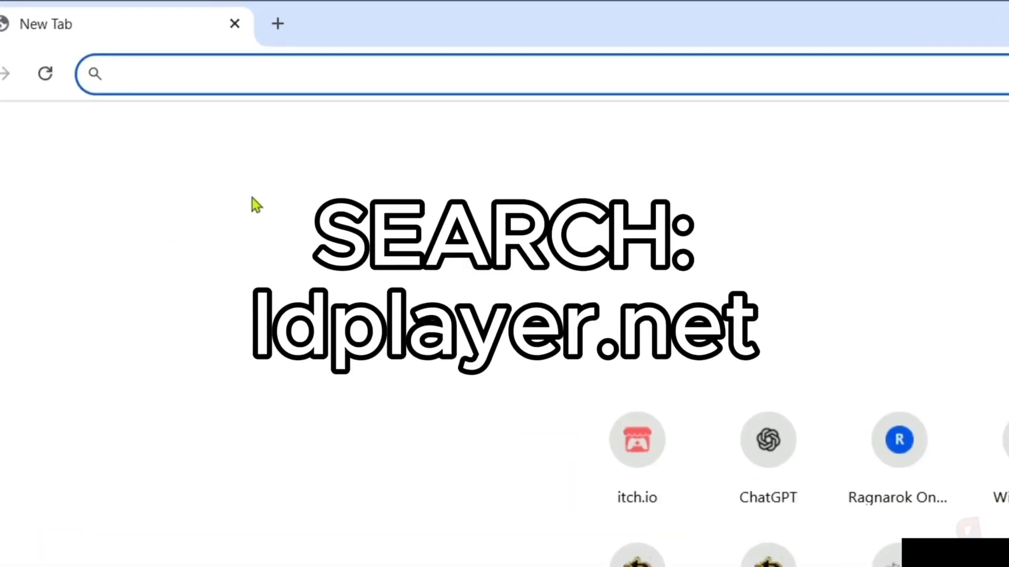
text(ldplayer.net)
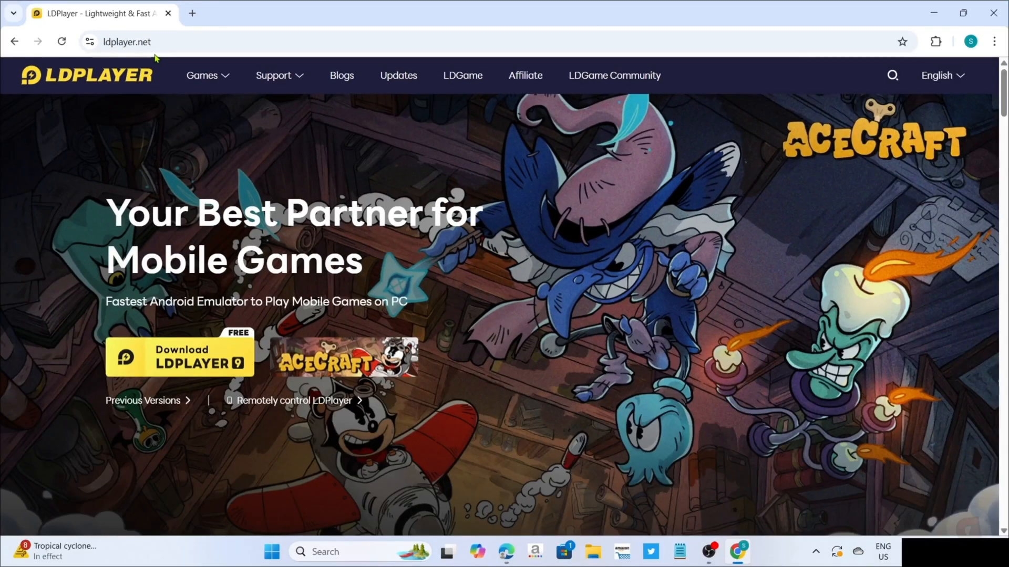
mouse_move(10, 6)
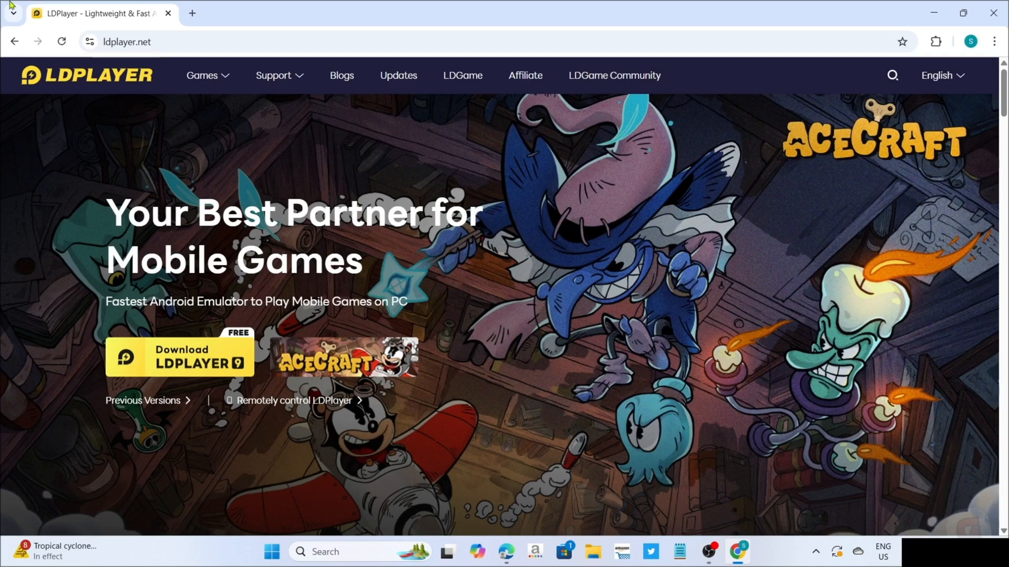
mouse_move(582, 315)
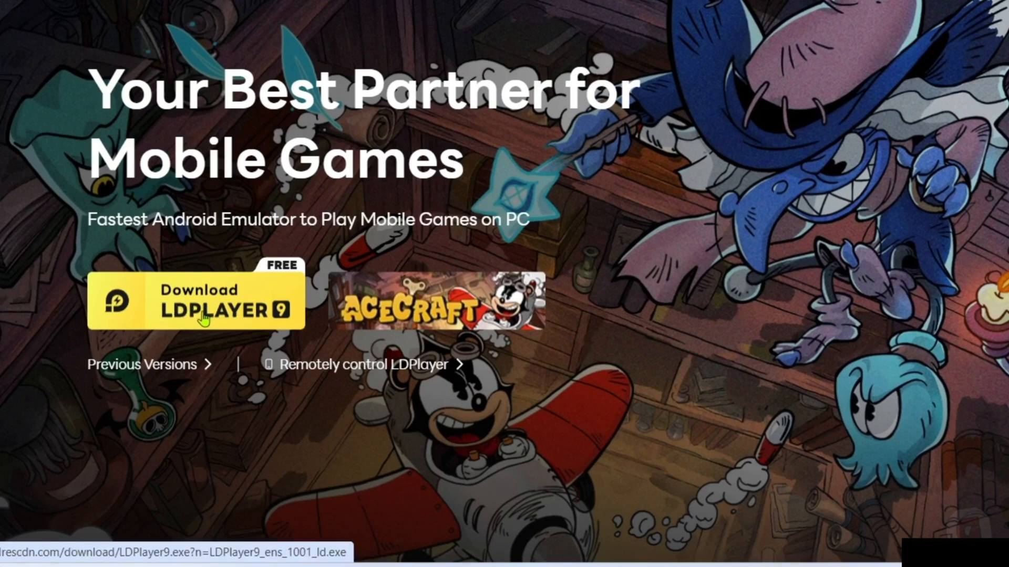
- Download the LDPlayer 9 installer and check Chrome's recent downloads list
click(196, 309)
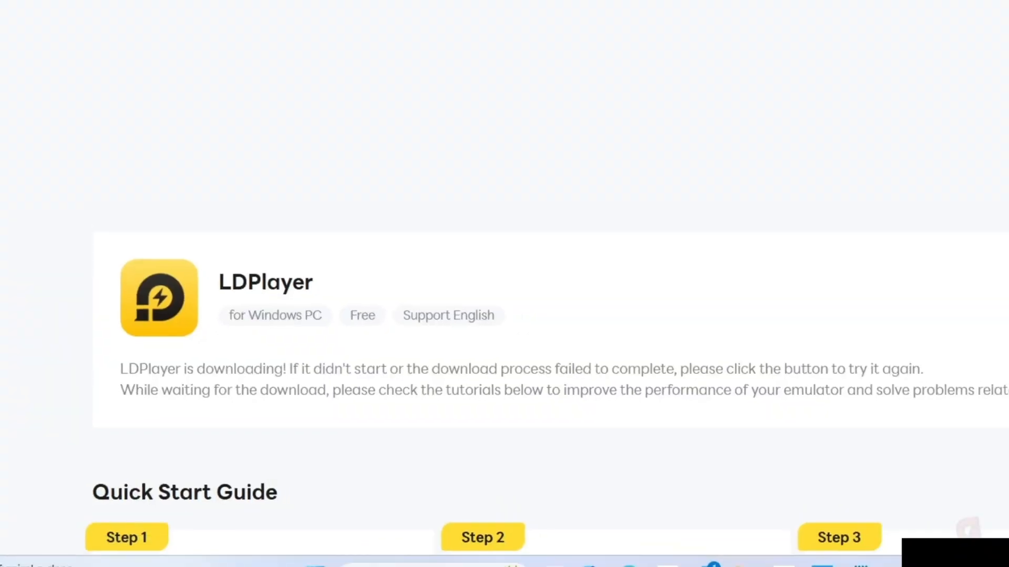
click(907, 69)
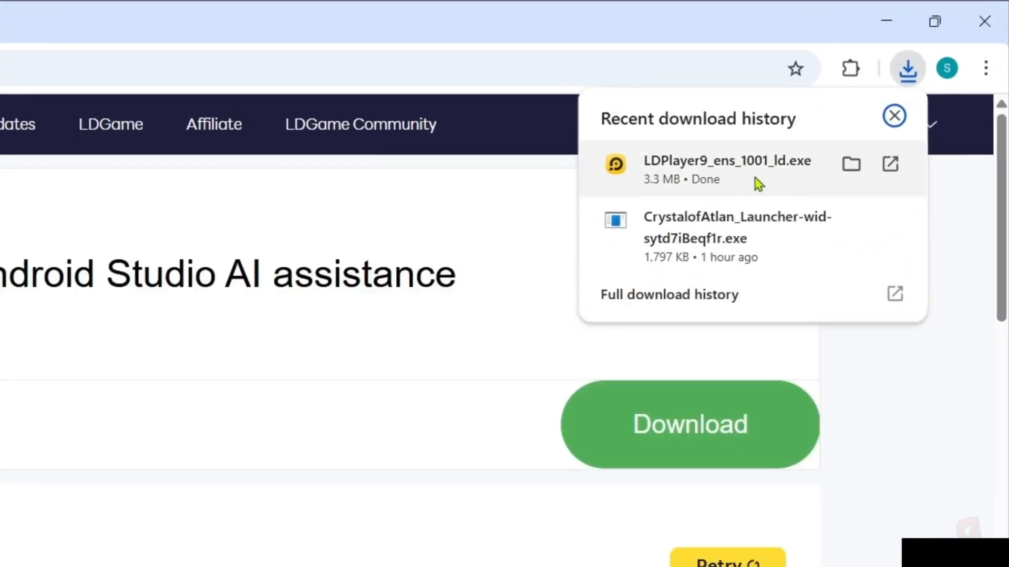
mouse_move(724, 183)
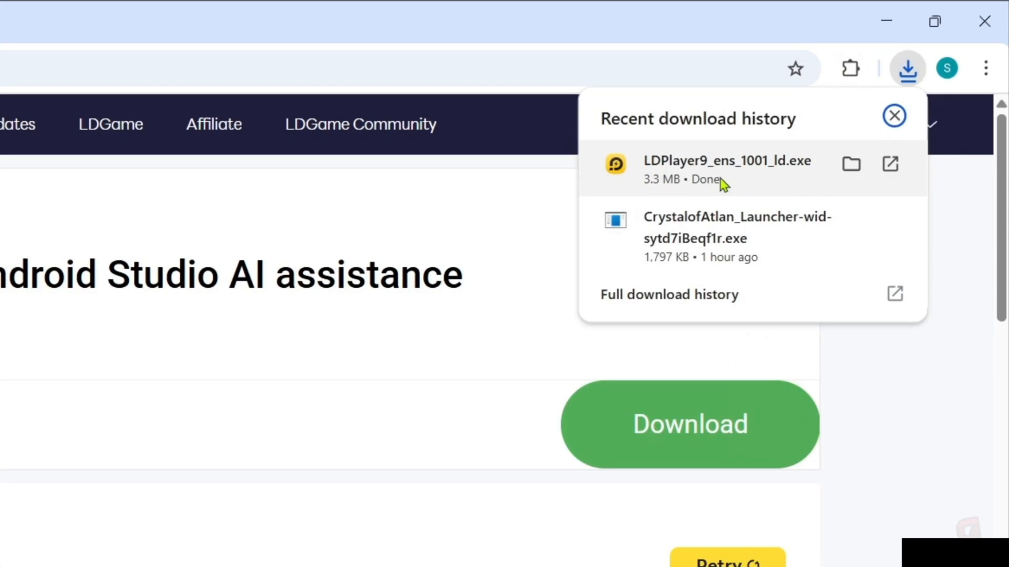
mouse_move(744, 179)
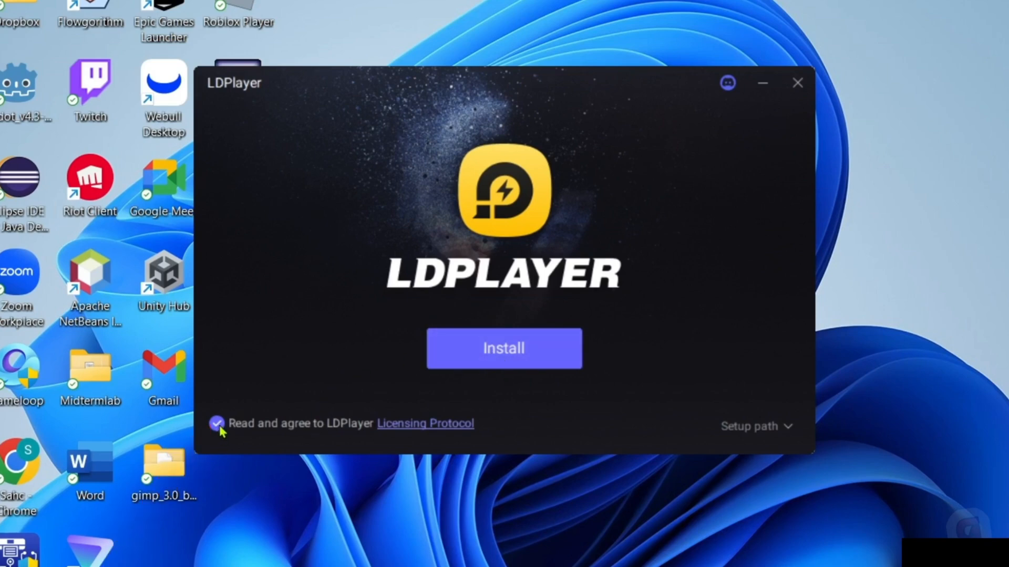
- Run the LDPlayer installation with the license agreement accepted
click(504, 348)
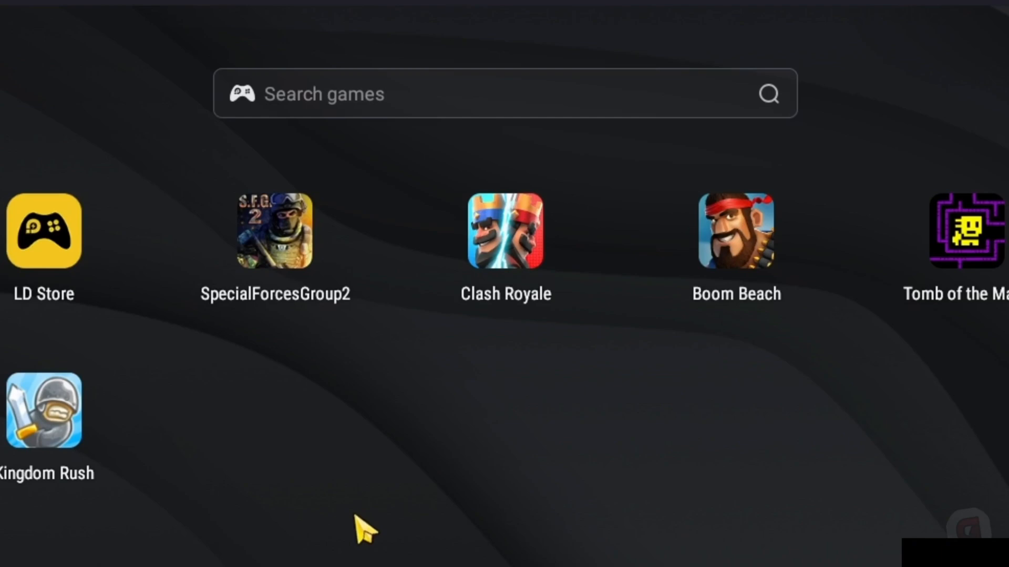
- Search LDPlayer for 'crossfire legends' and open its LD Store page
text(crossfi)
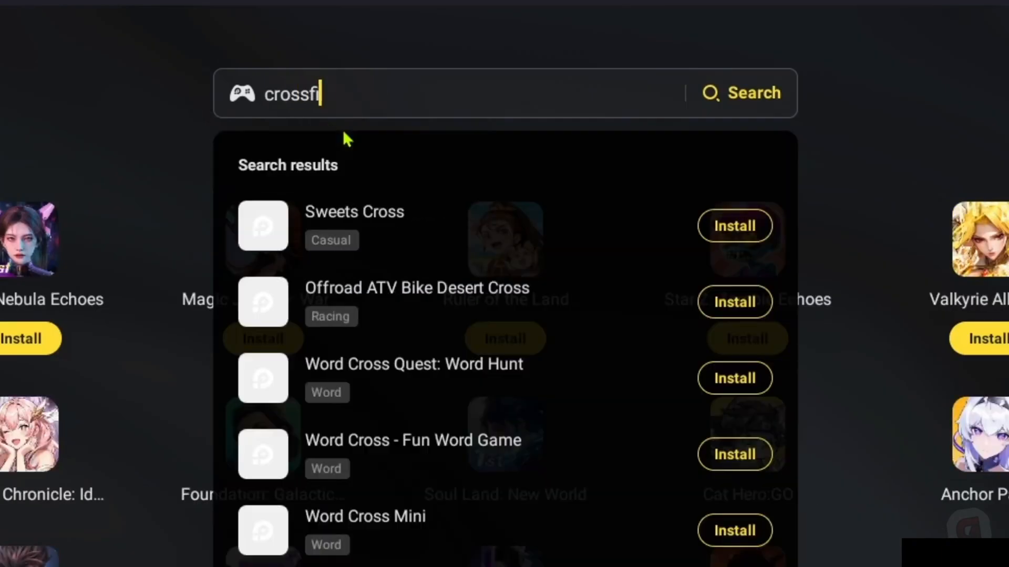
text(re legends)
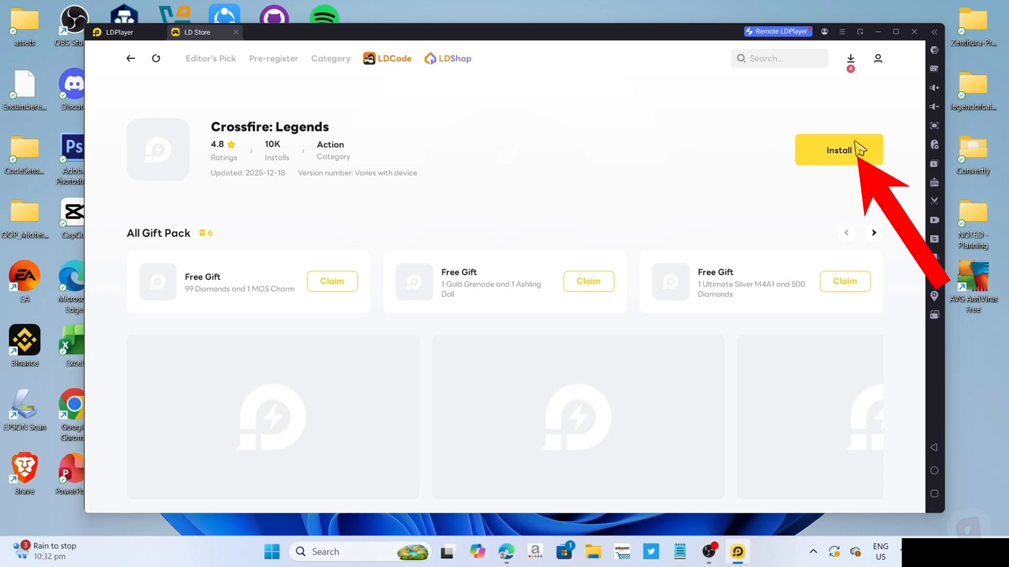
- Install Crossfire: Legends through its Google Play listing
click(838, 149)
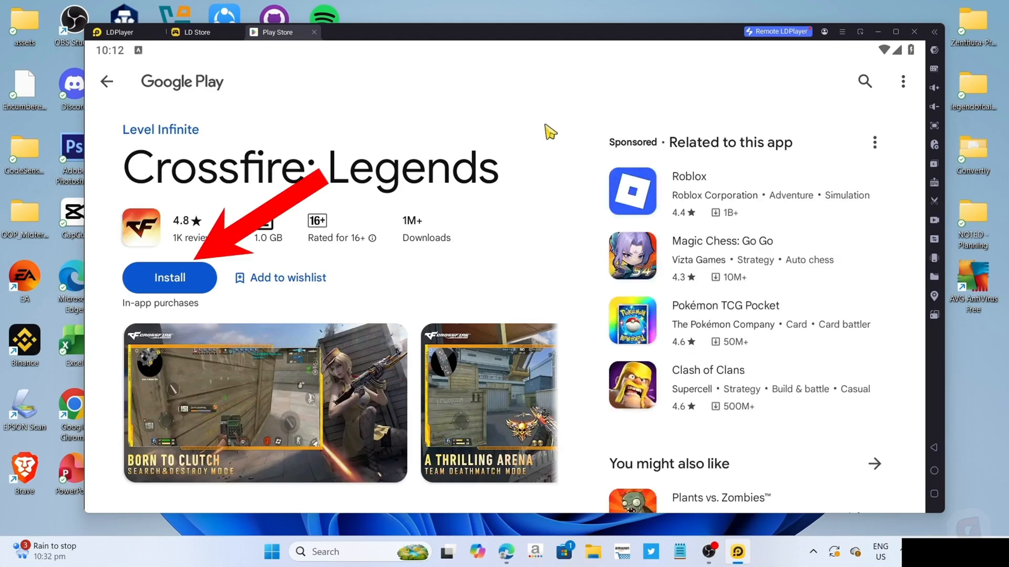
click(170, 277)
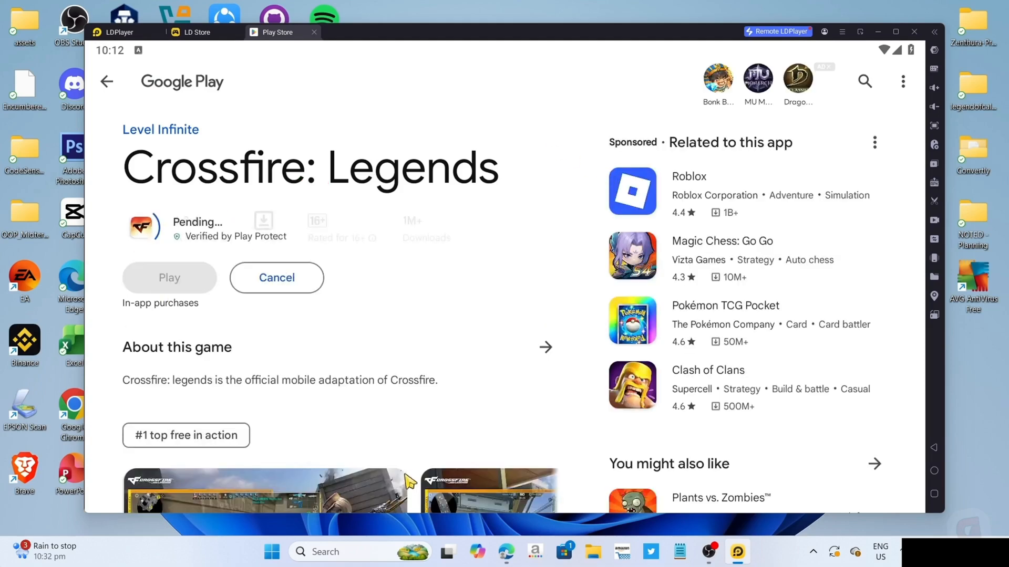